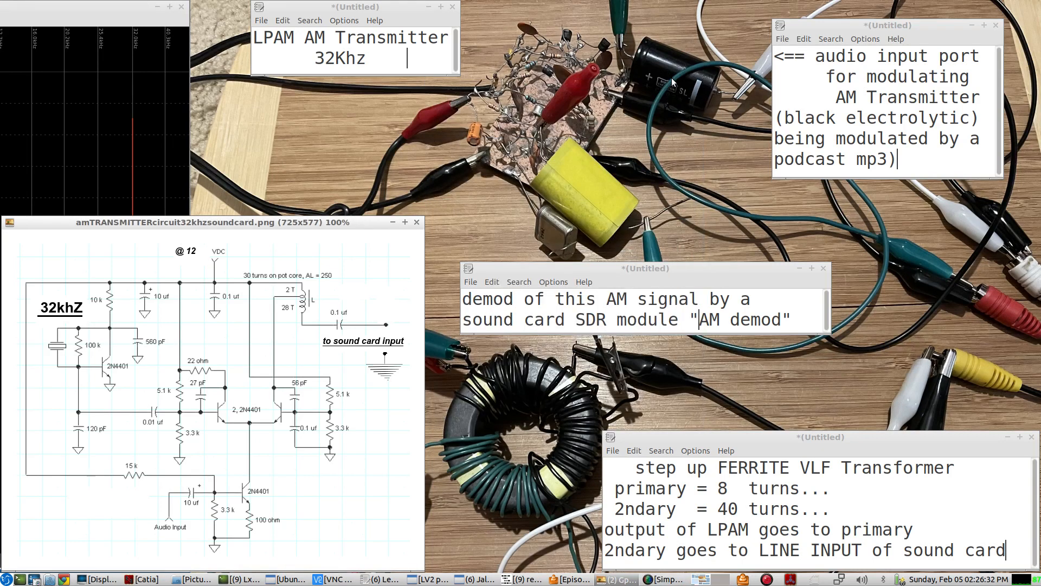
{"action": "mouse_move", "coordinate": [623, 284]}
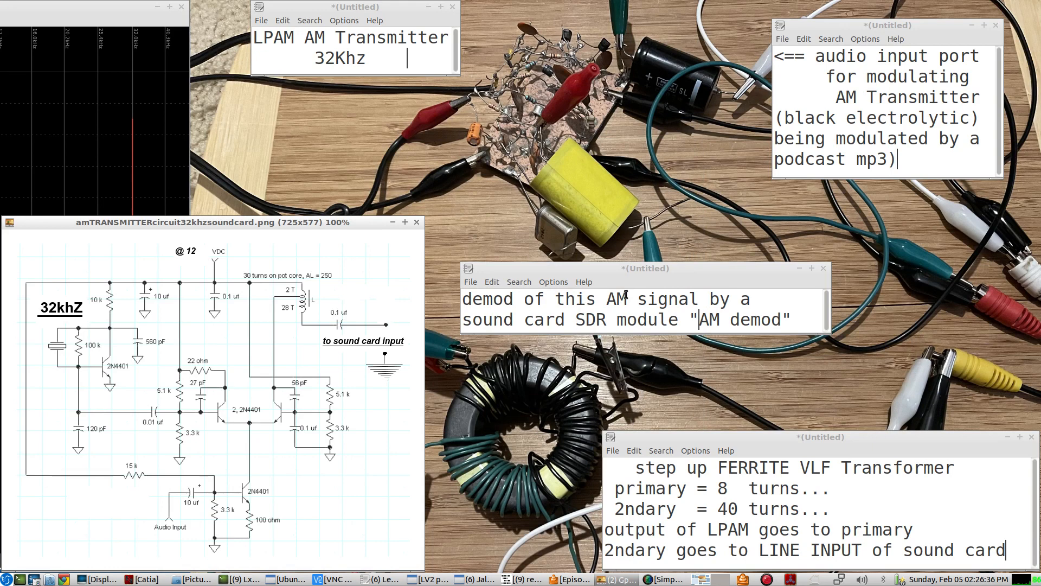
Select all text in the new Leafpad note for the yellow output cable label.
{"action": "key", "text": "ctrl+a"}
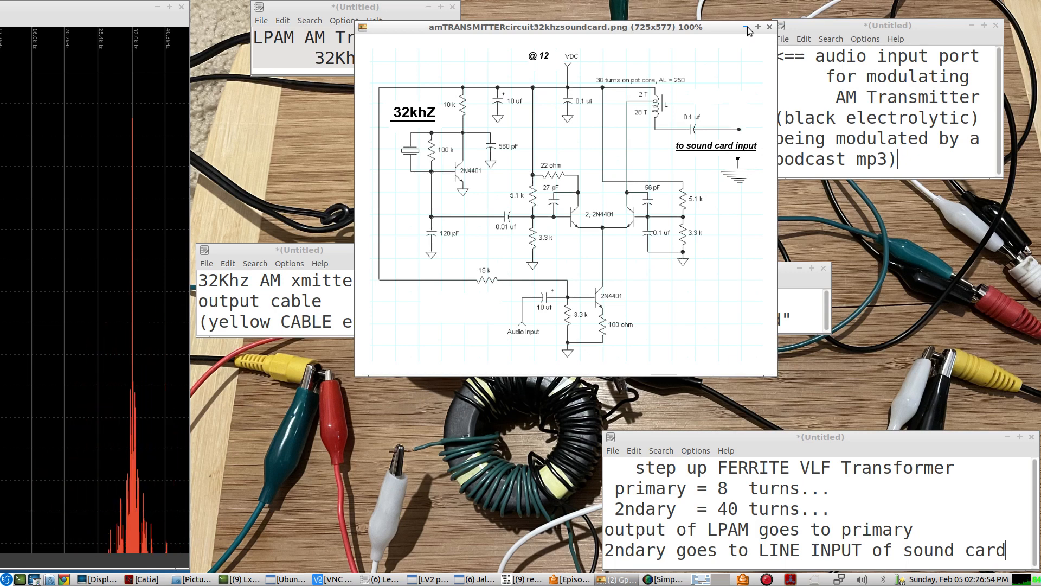
Hide the GPicView schematic and select the yellow CABLE wording in the output note.
{"action": "left_click", "coordinate": [770, 26]}
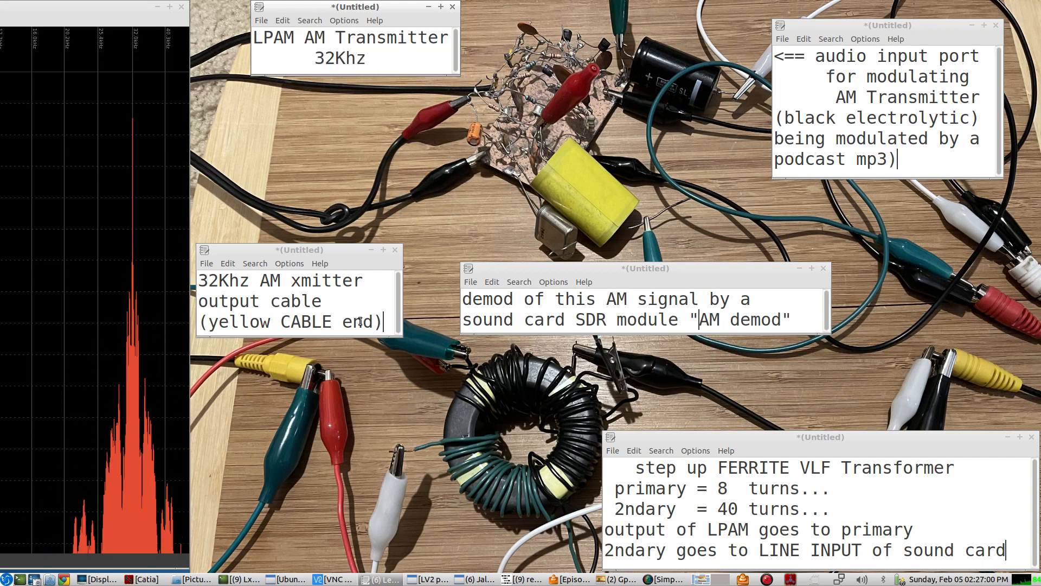
{"action": "double_click", "coordinate": [290, 322]}
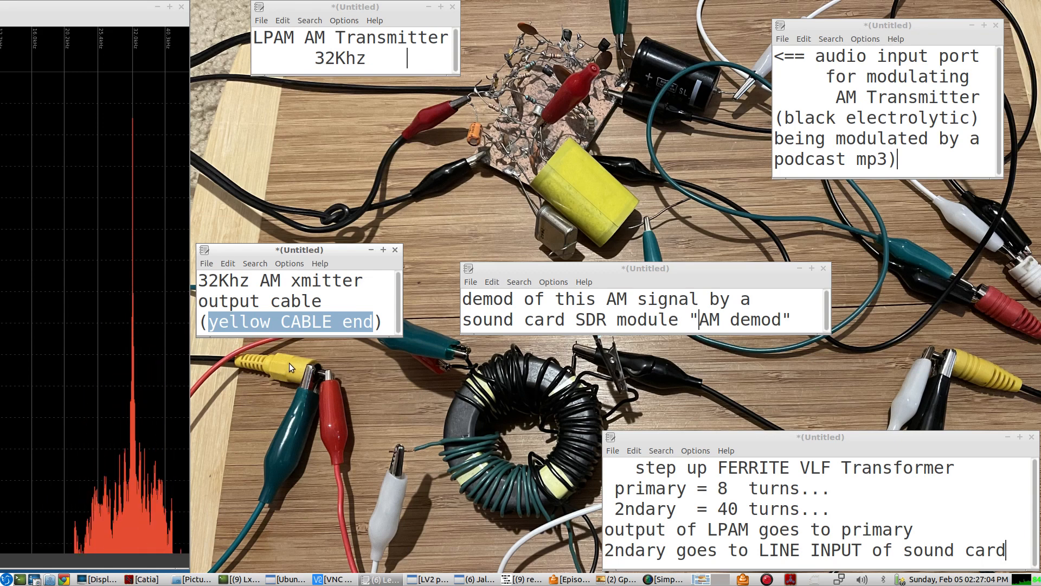
{"action": "mouse_move", "coordinate": [344, 371]}
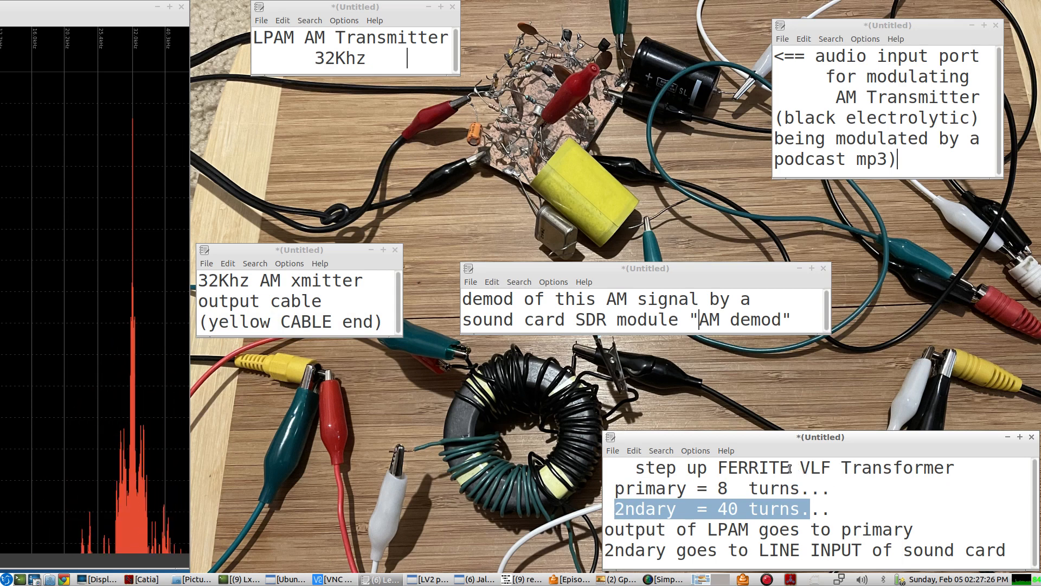
Change the transformer note to read 'step up FERRITE(61) VLF Transformer'.
{"action": "type", "text": "("}
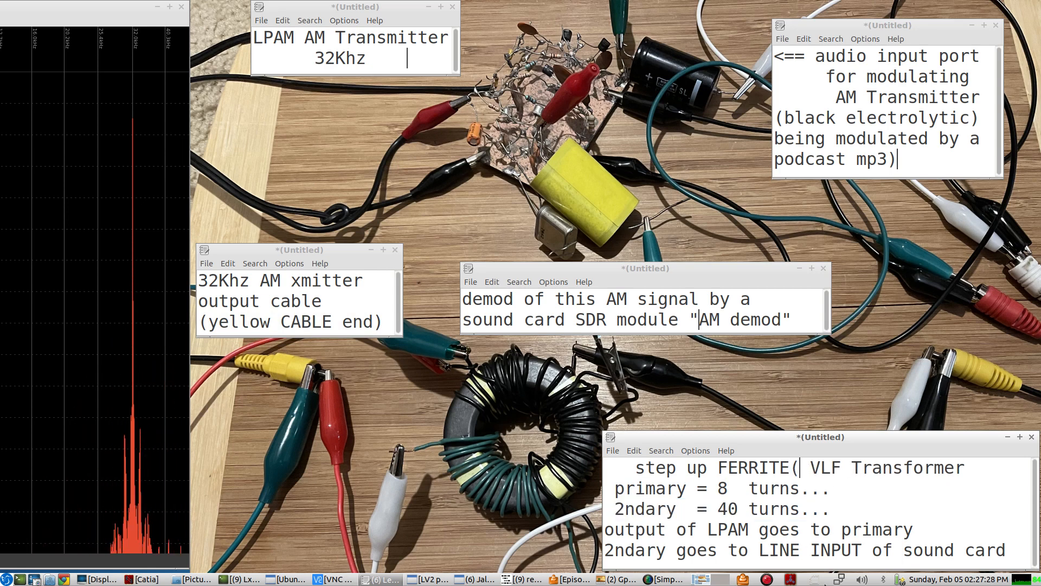
{"action": "type", "text": "61"}
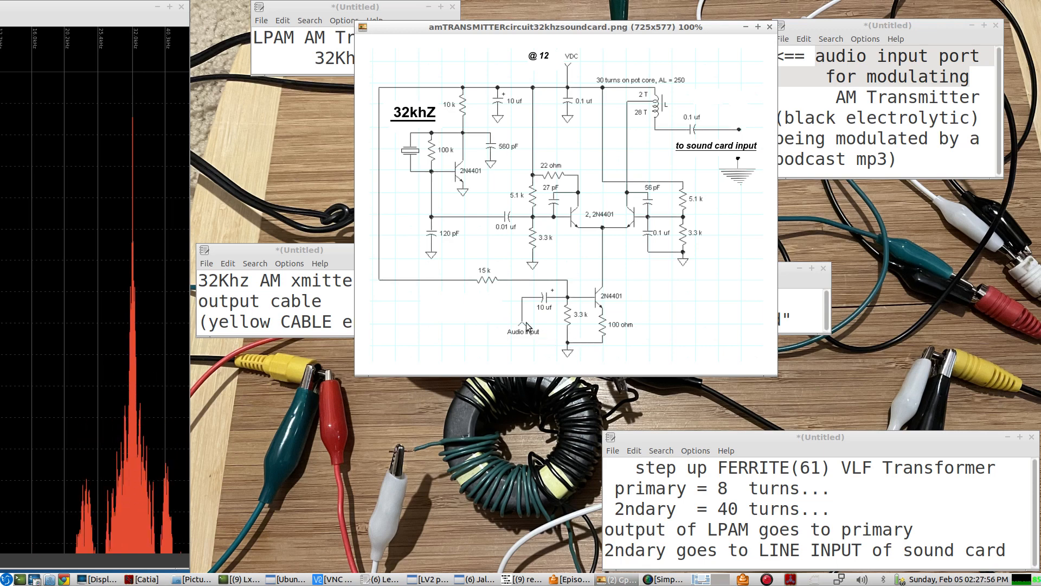
{"action": "mouse_move", "coordinate": [534, 340]}
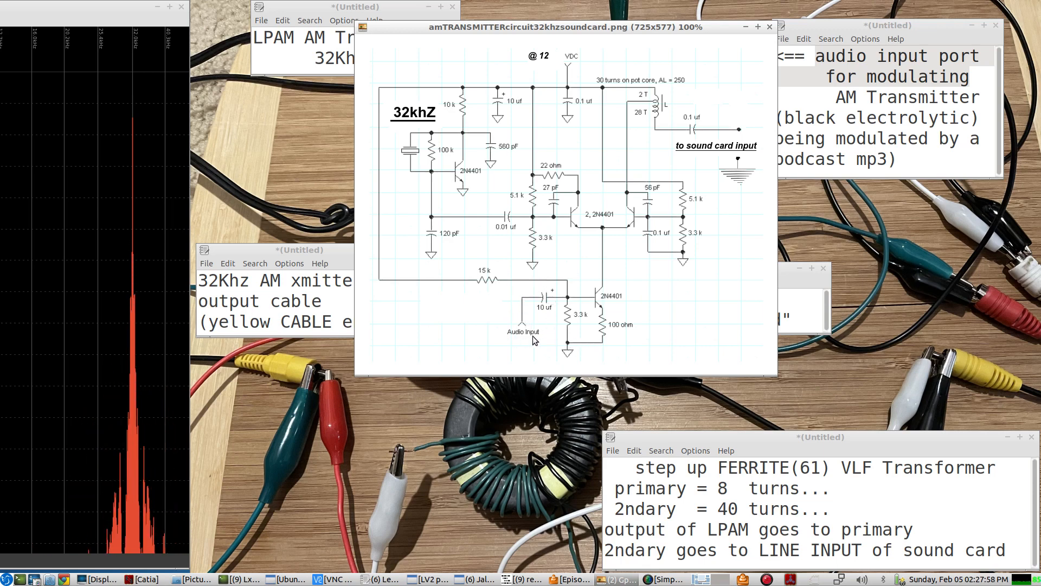
{"action": "mouse_move", "coordinate": [738, 59]}
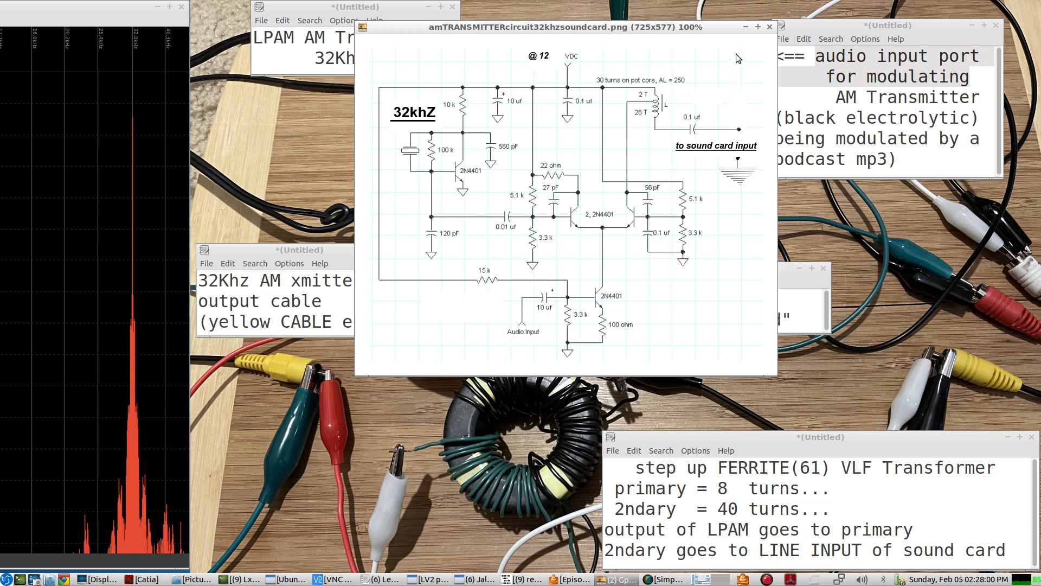
Hide the GPicView schematic again so the photo and all note labels show.
{"action": "left_click", "coordinate": [769, 26]}
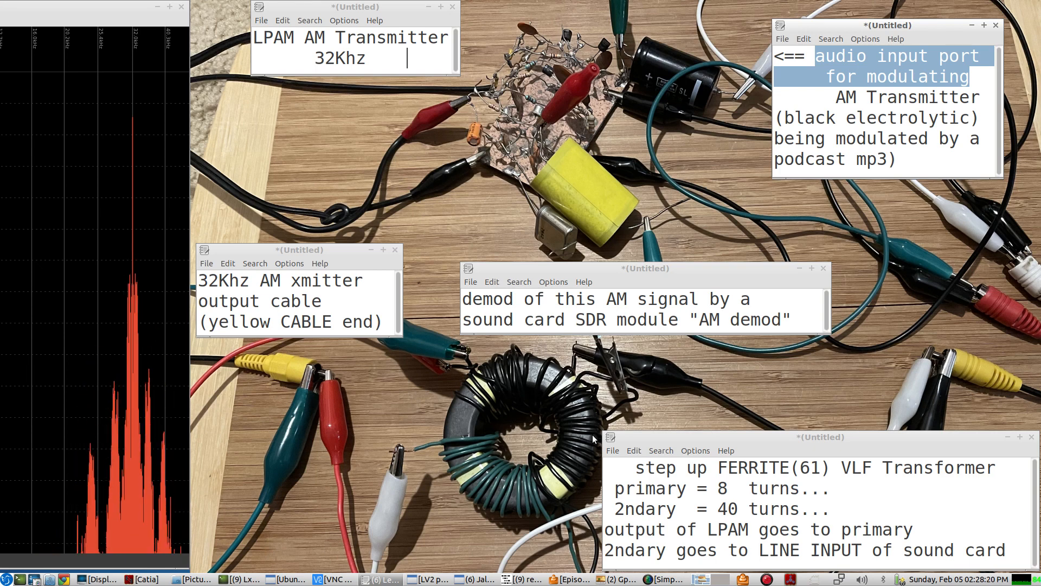
{"action": "mouse_move", "coordinate": [481, 492]}
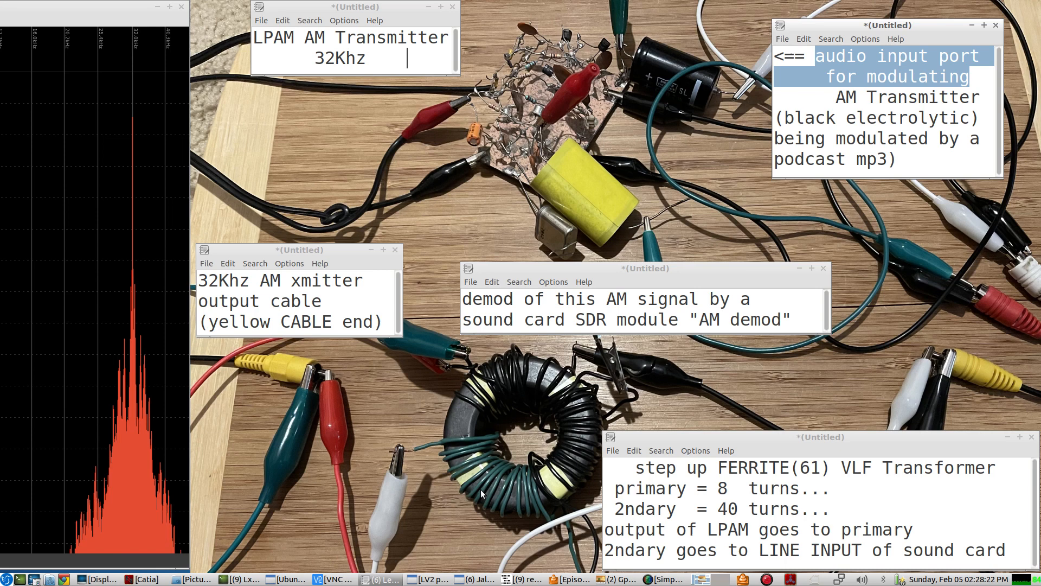
{"action": "mouse_move", "coordinate": [390, 554]}
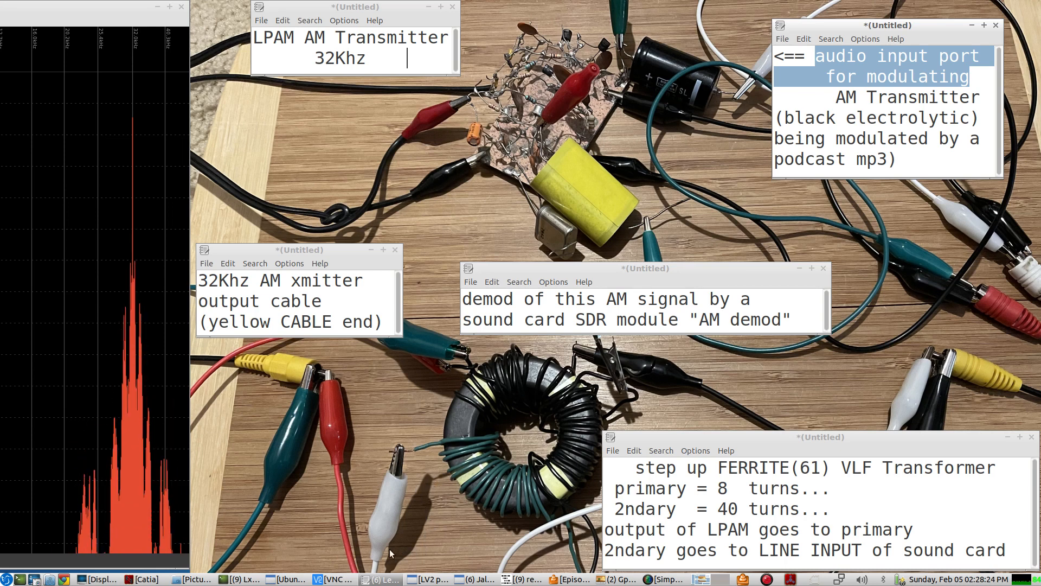